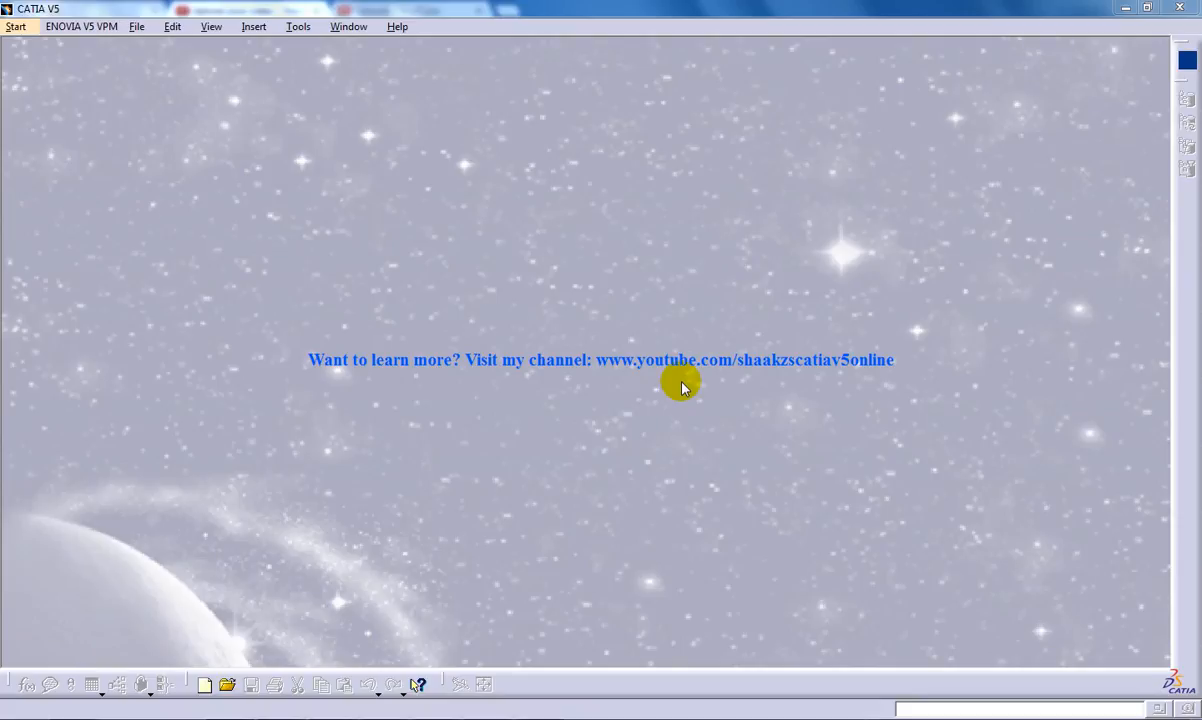
mouse_move(490, 360)
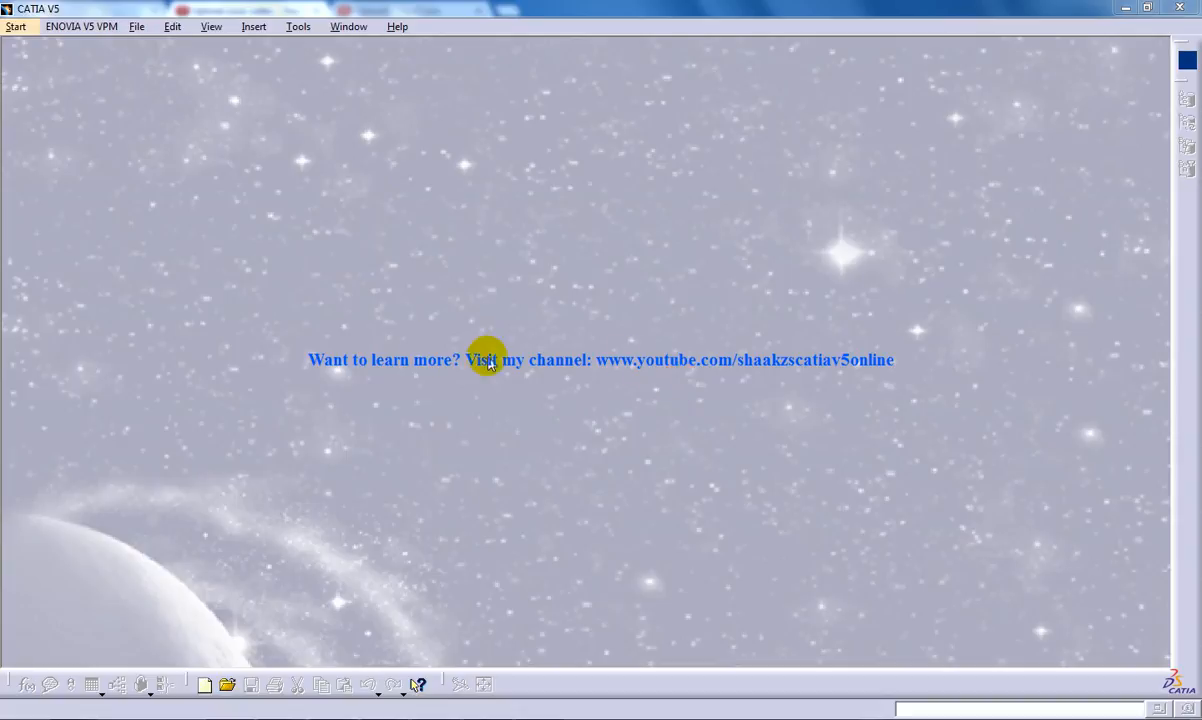
mouse_move(88, 89)
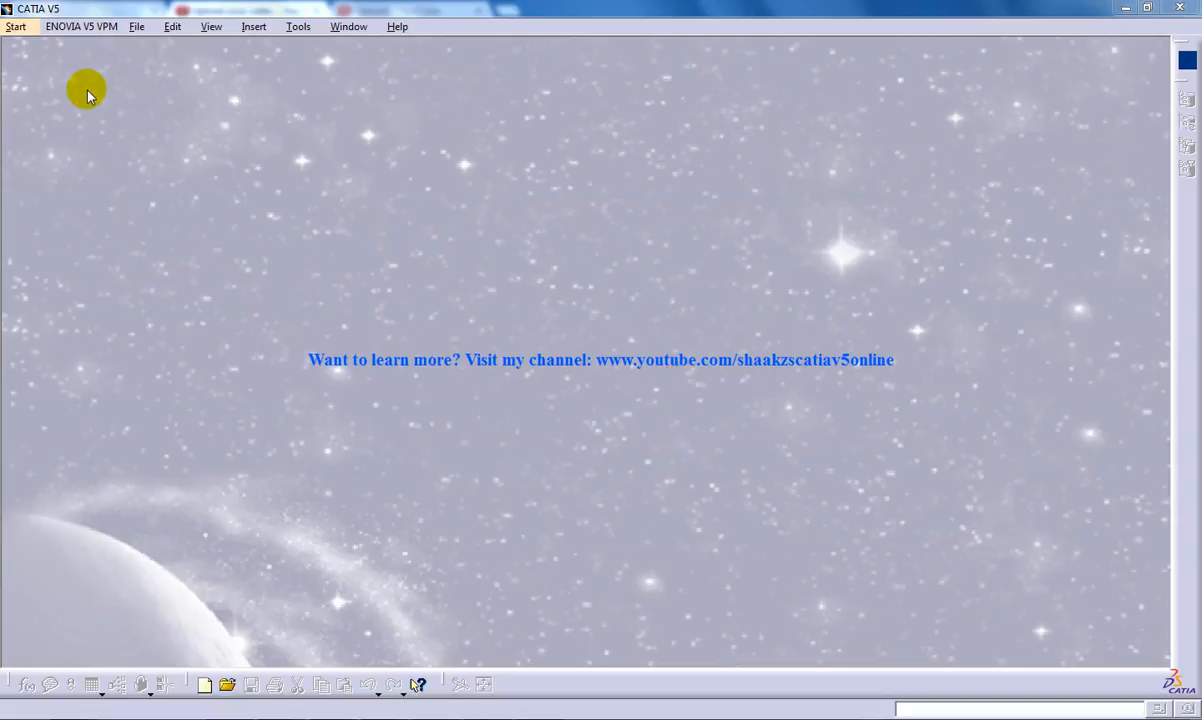
- Create a new Part Design part, sketch a square on the xy plane, and pad it 40 mm
left_click(15, 26)
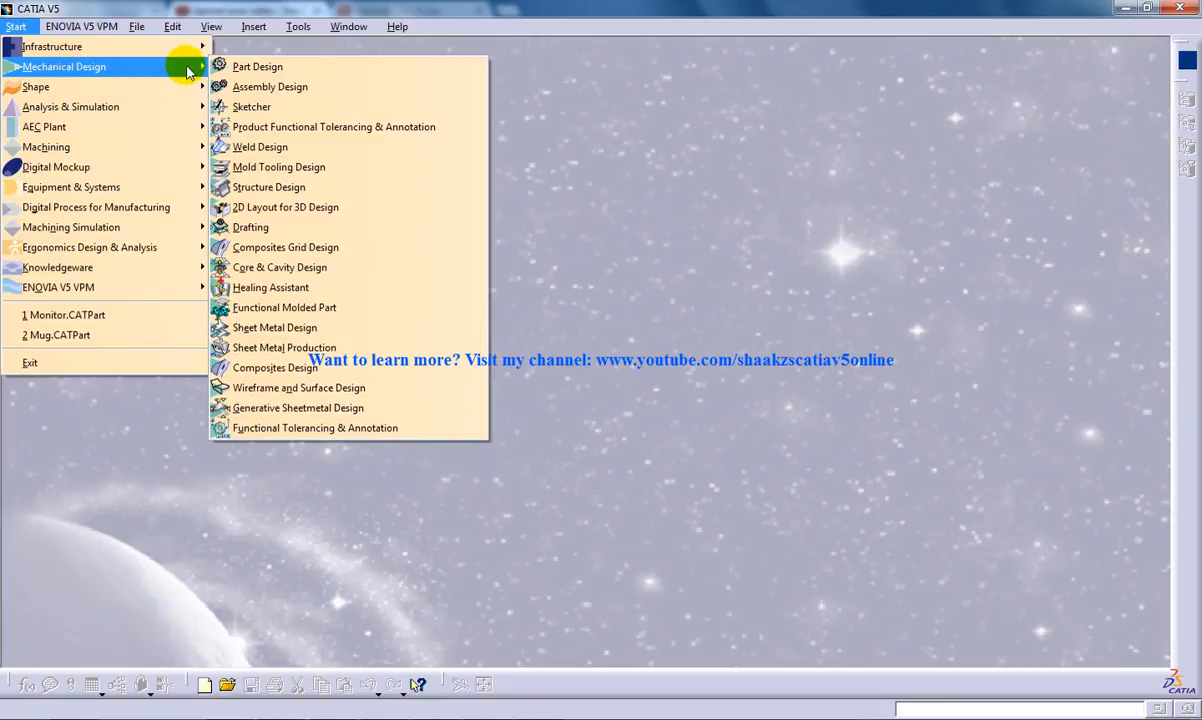
mouse_move(300, 74)
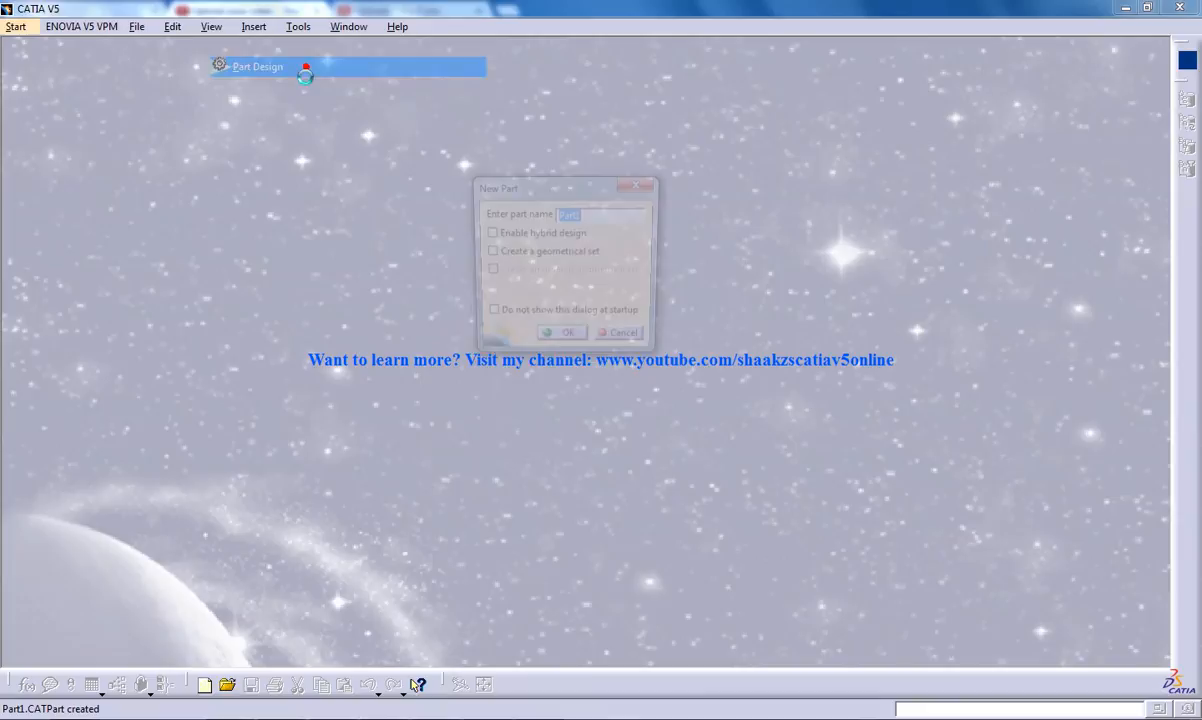
left_click(563, 332)
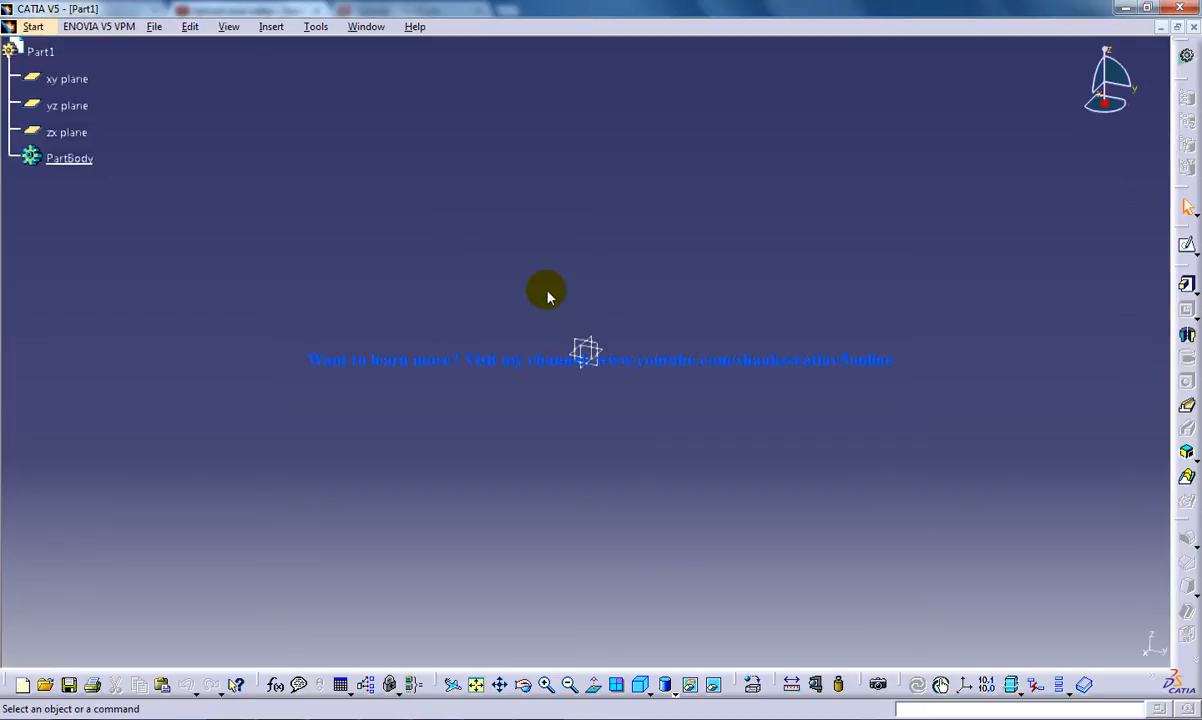
left_click(1186, 246)
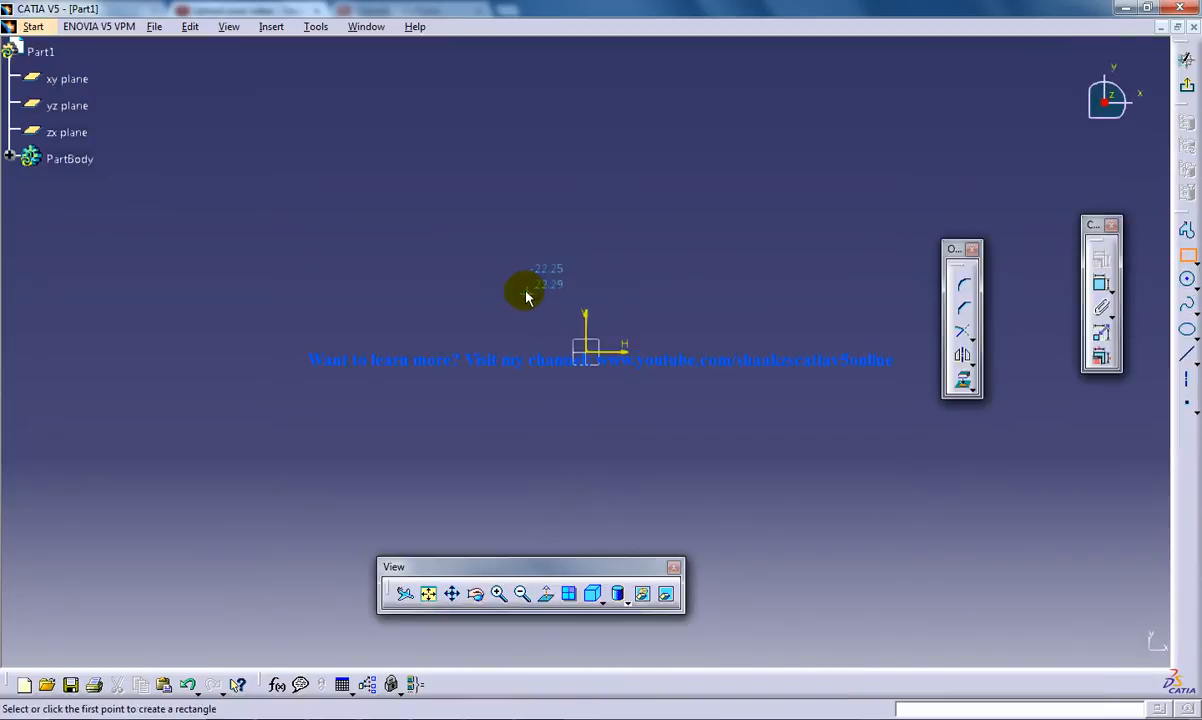
left_click(528, 295)
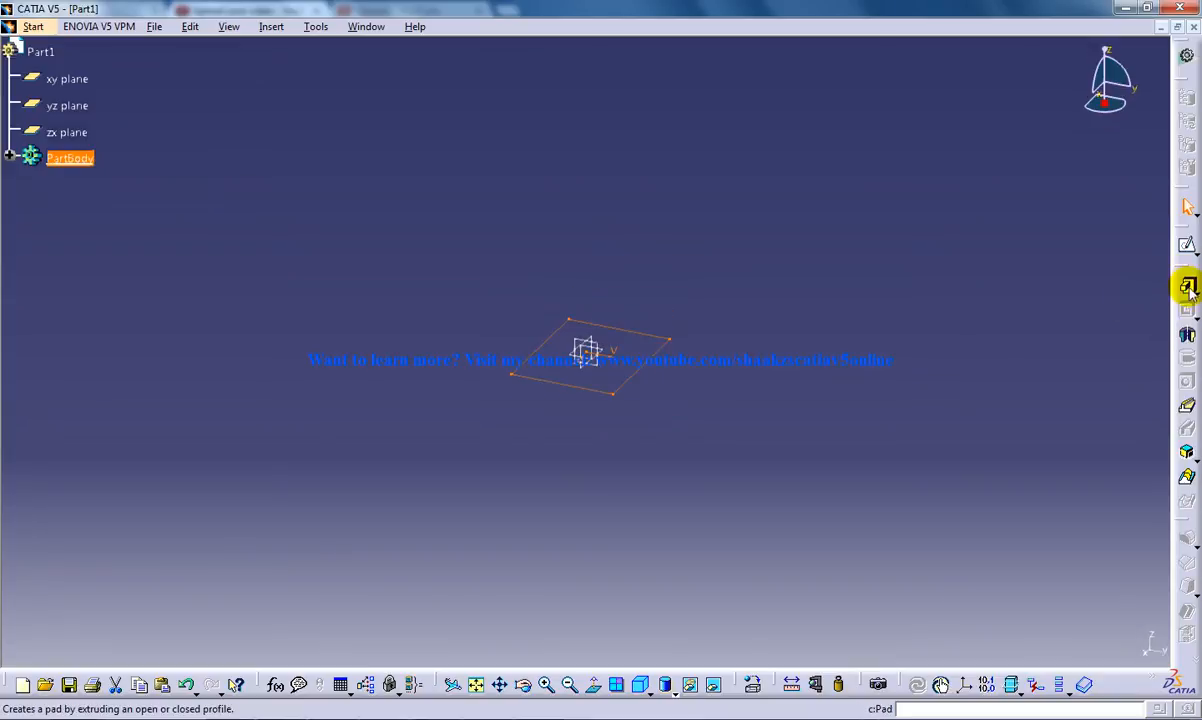
left_click(1188, 288)
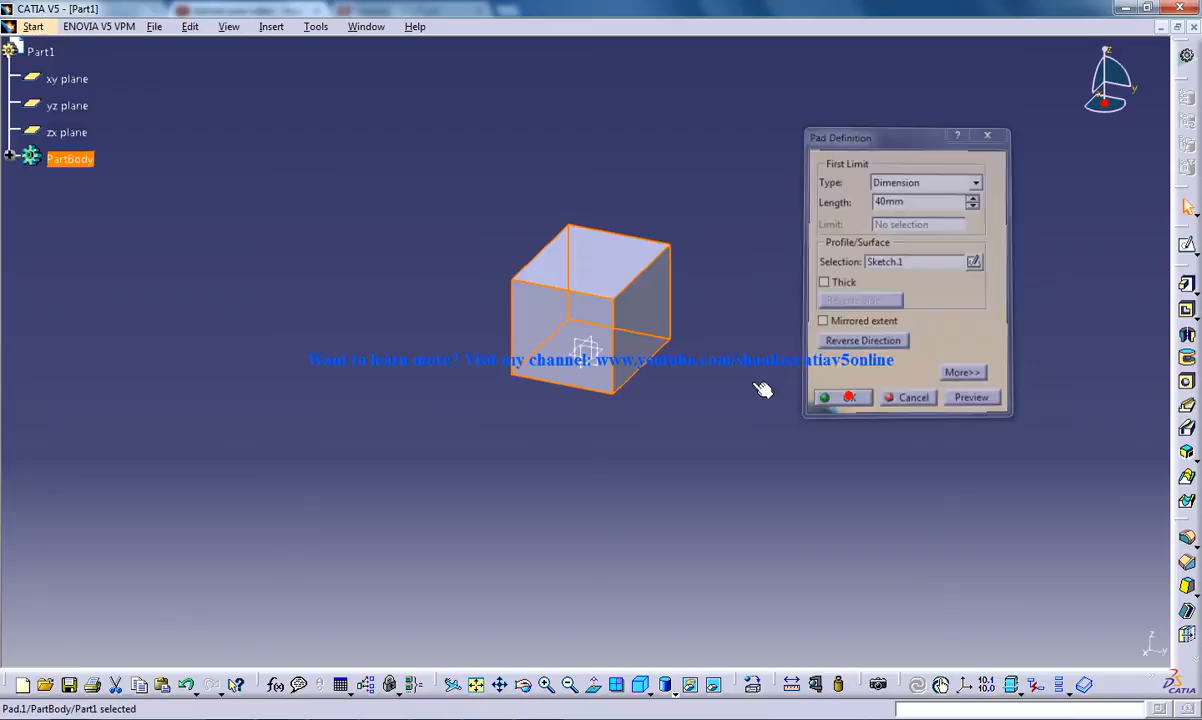
left_click(835, 397)
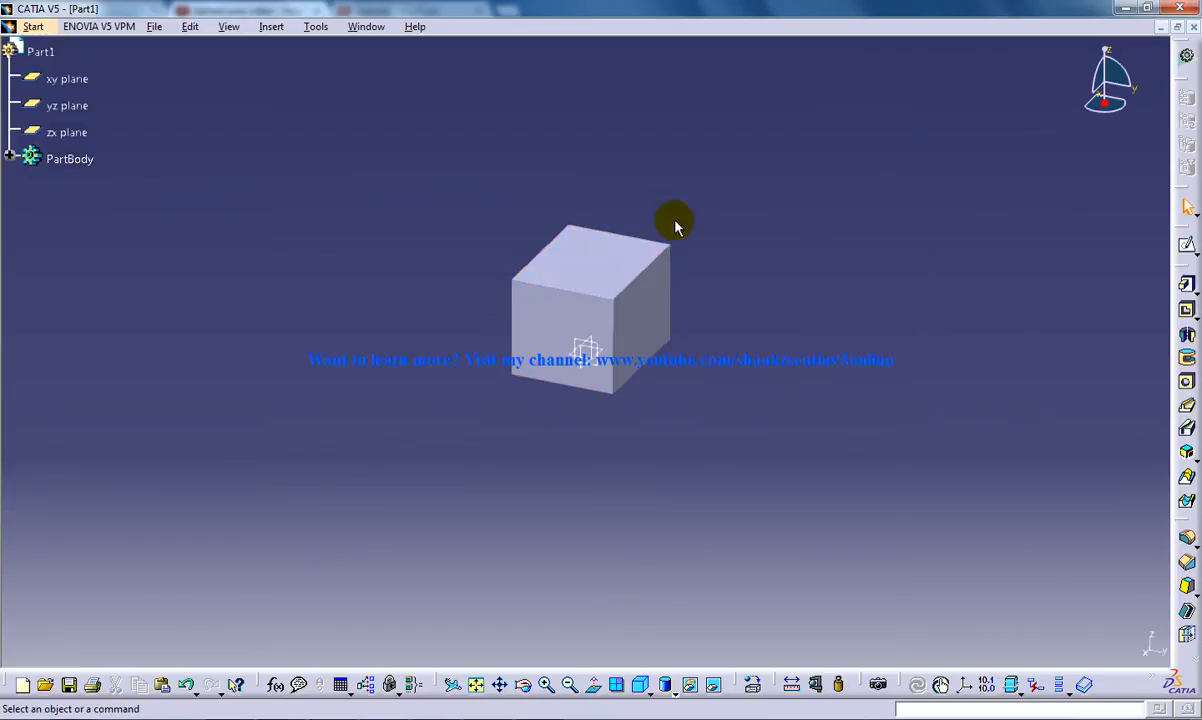
mouse_move(645, 328)
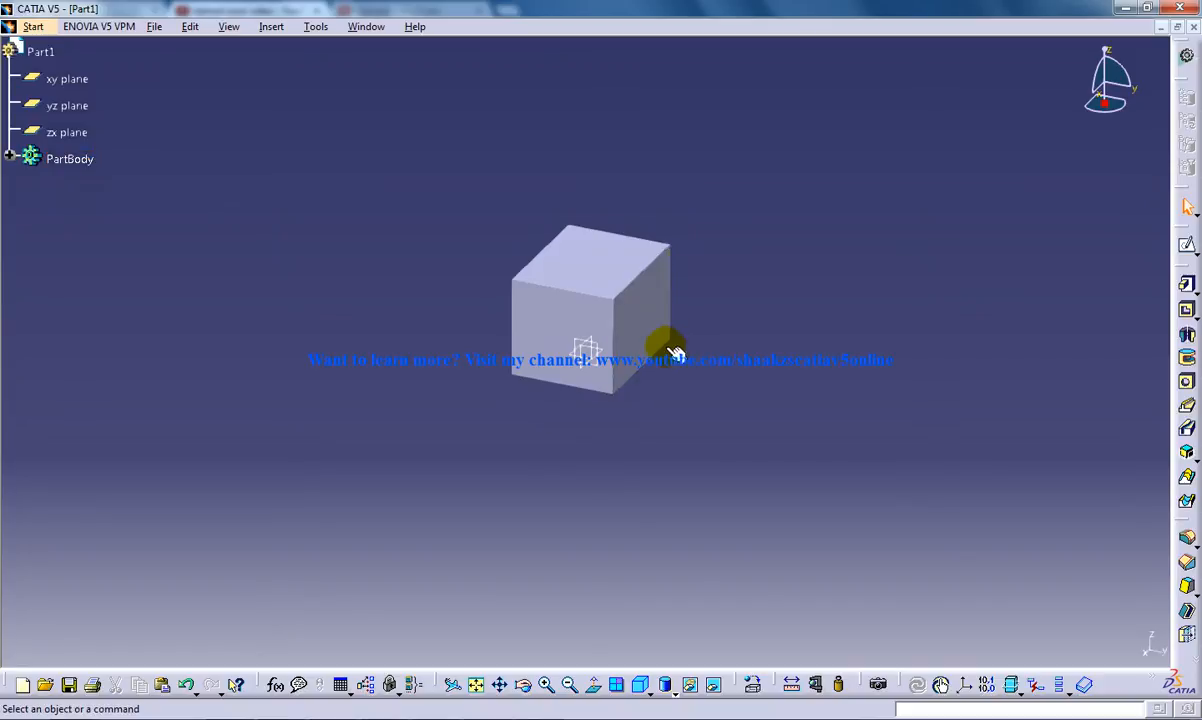
mouse_move(680, 352)
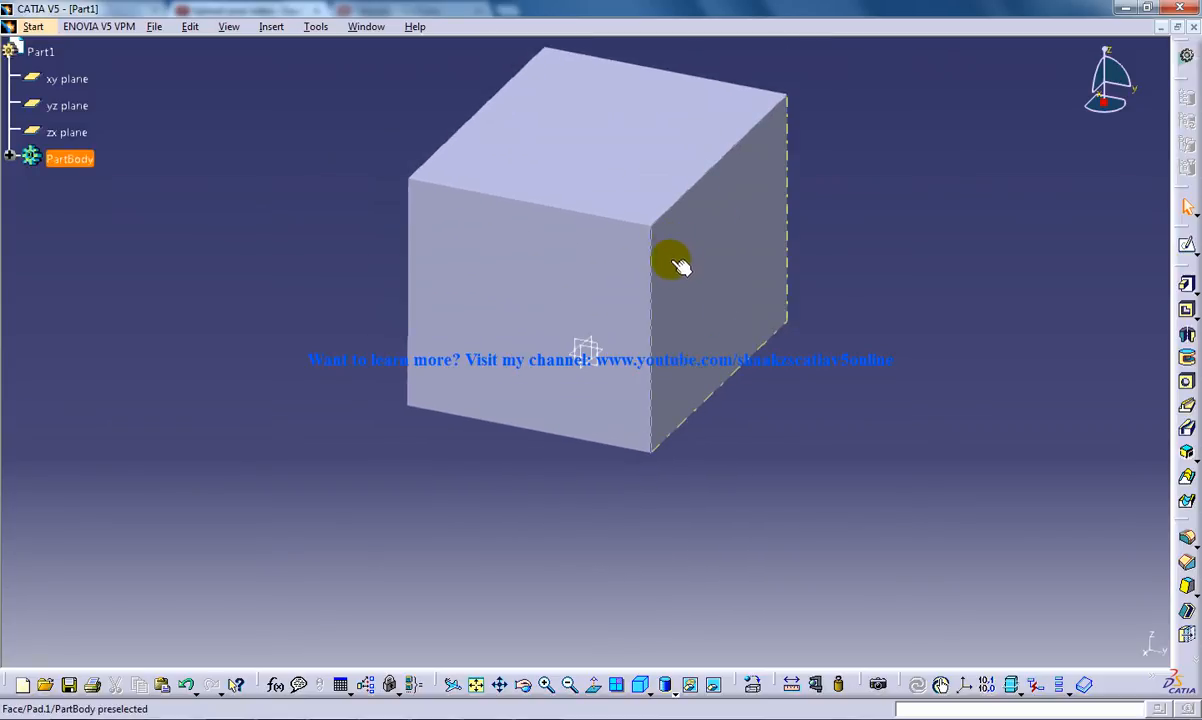
mouse_move(680, 290)
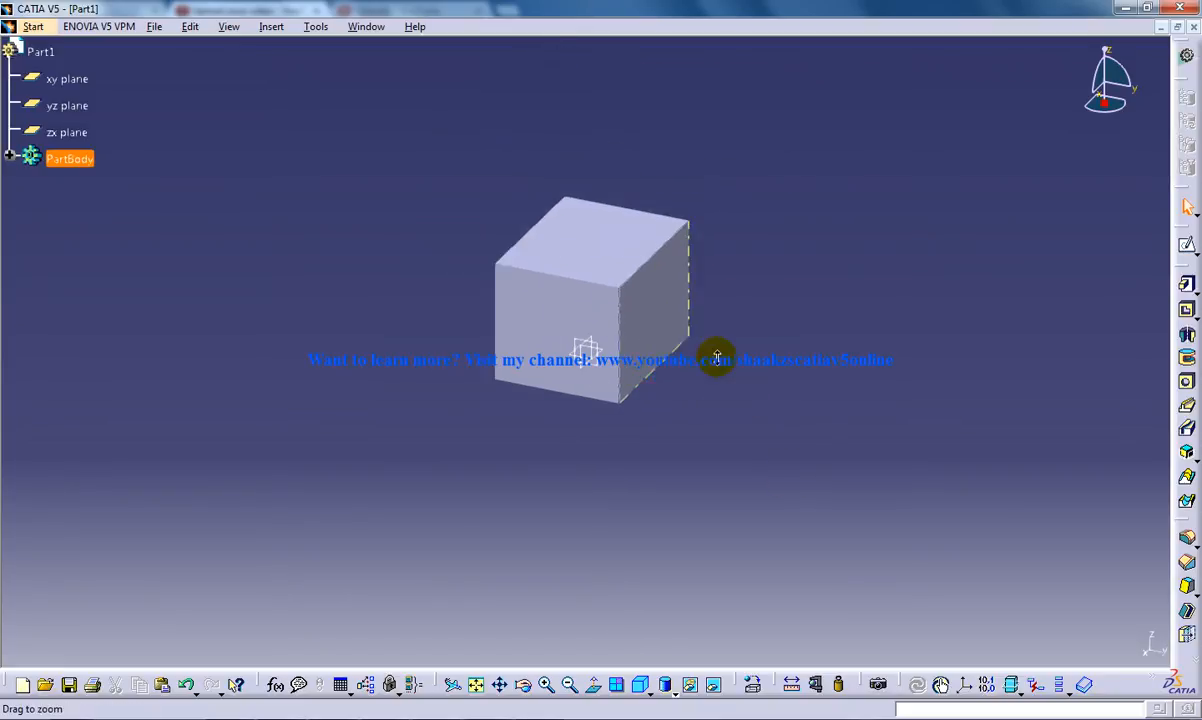
- Zoom out so the cube appears smaller, then end the zoom
left_click_drag(715, 355, 754, 382)
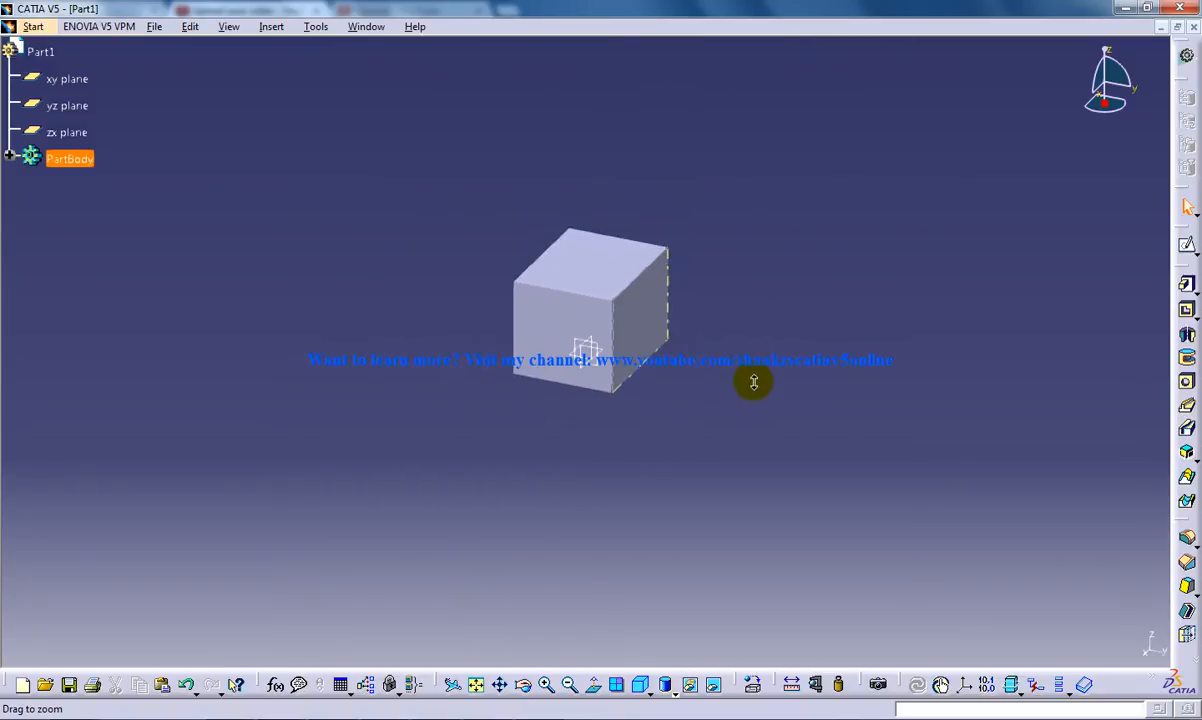
left_click(773, 387)
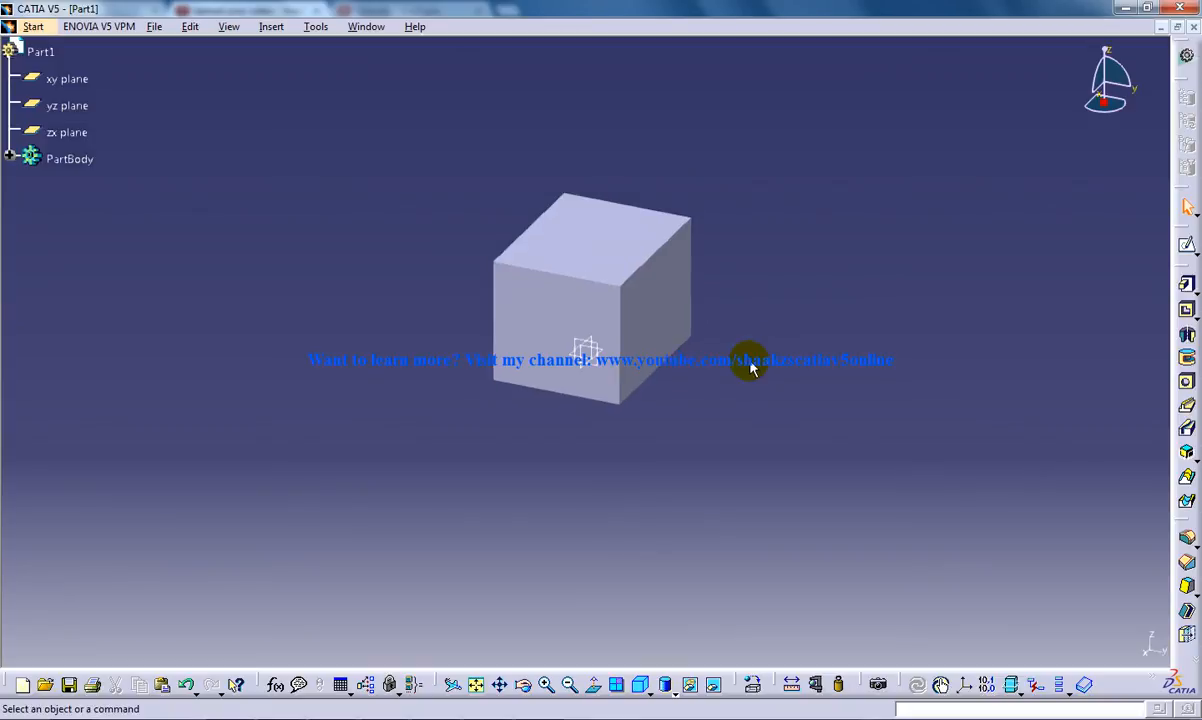
mouse_move(755, 300)
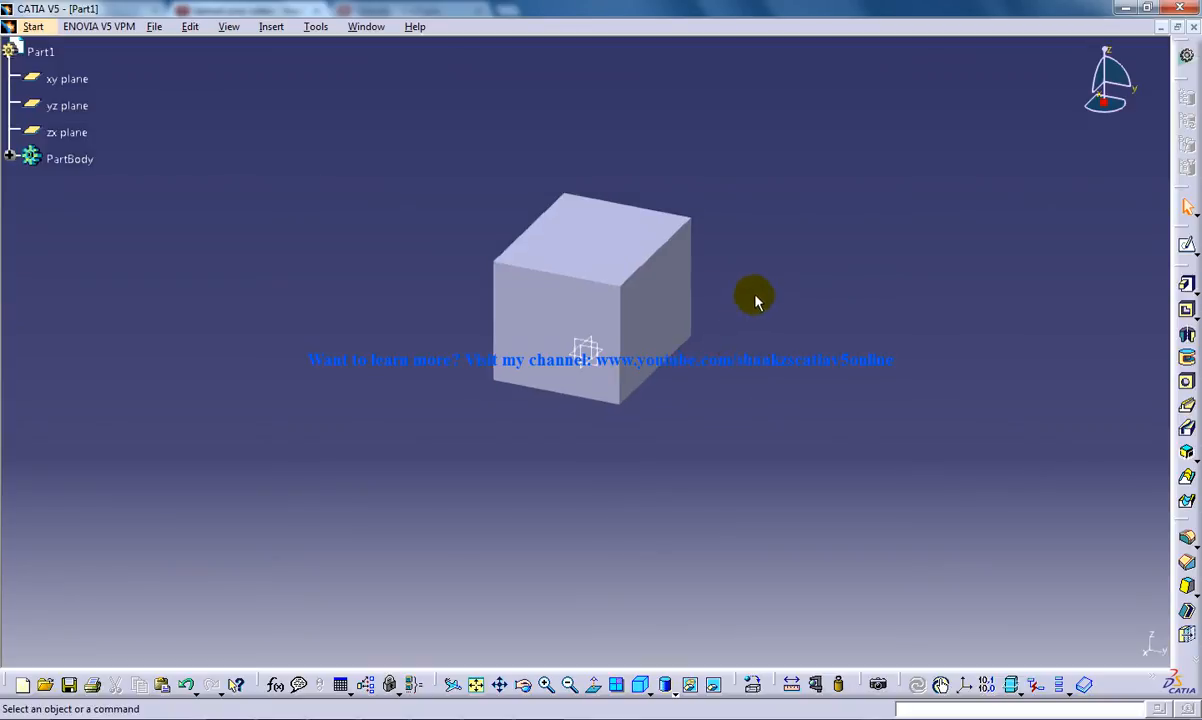
mouse_move(730, 307)
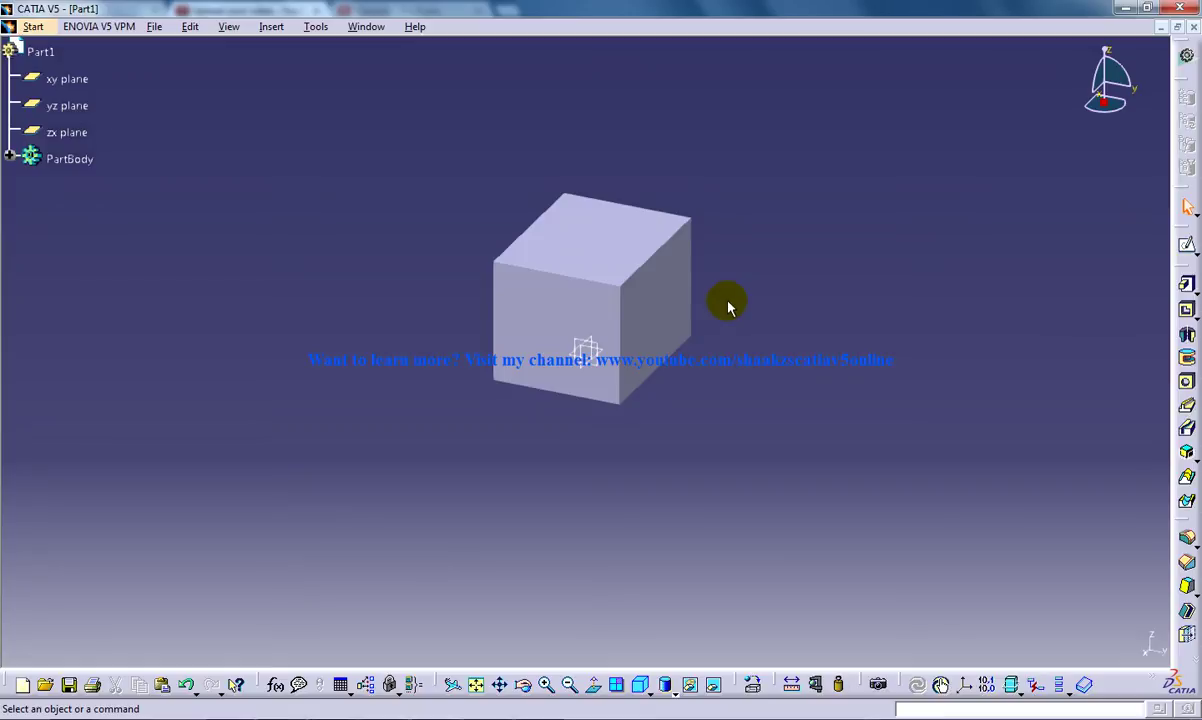
mouse_move(727, 306)
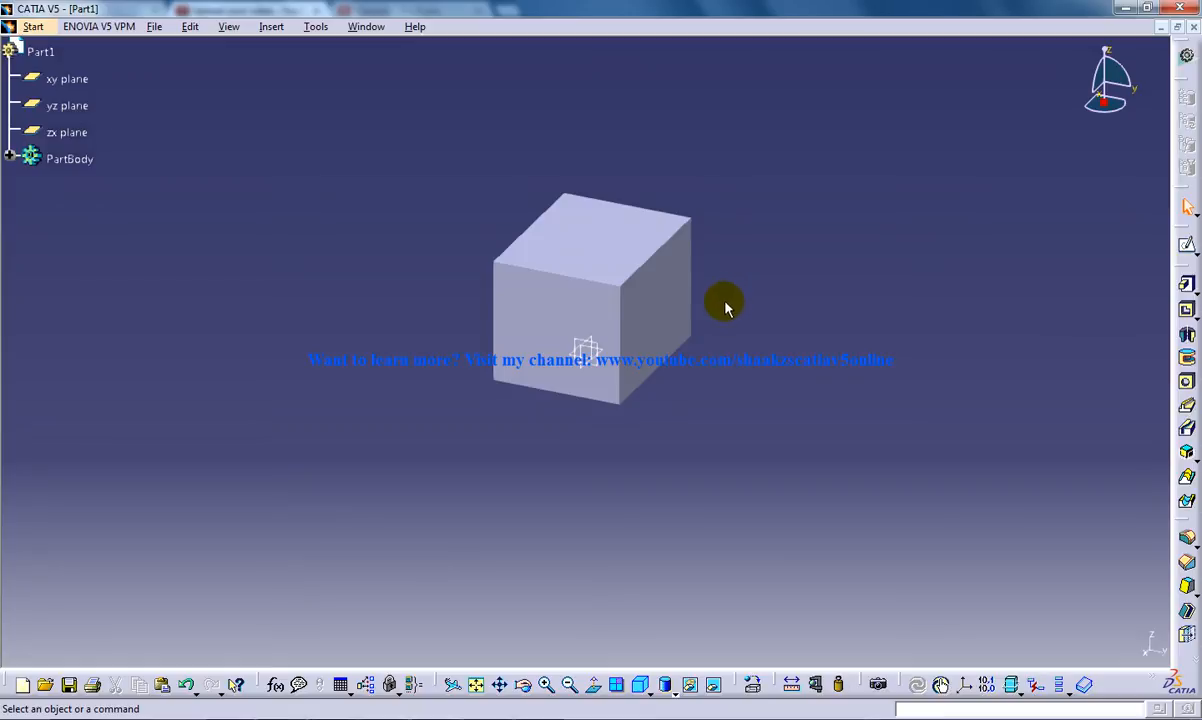
mouse_move(712, 305)
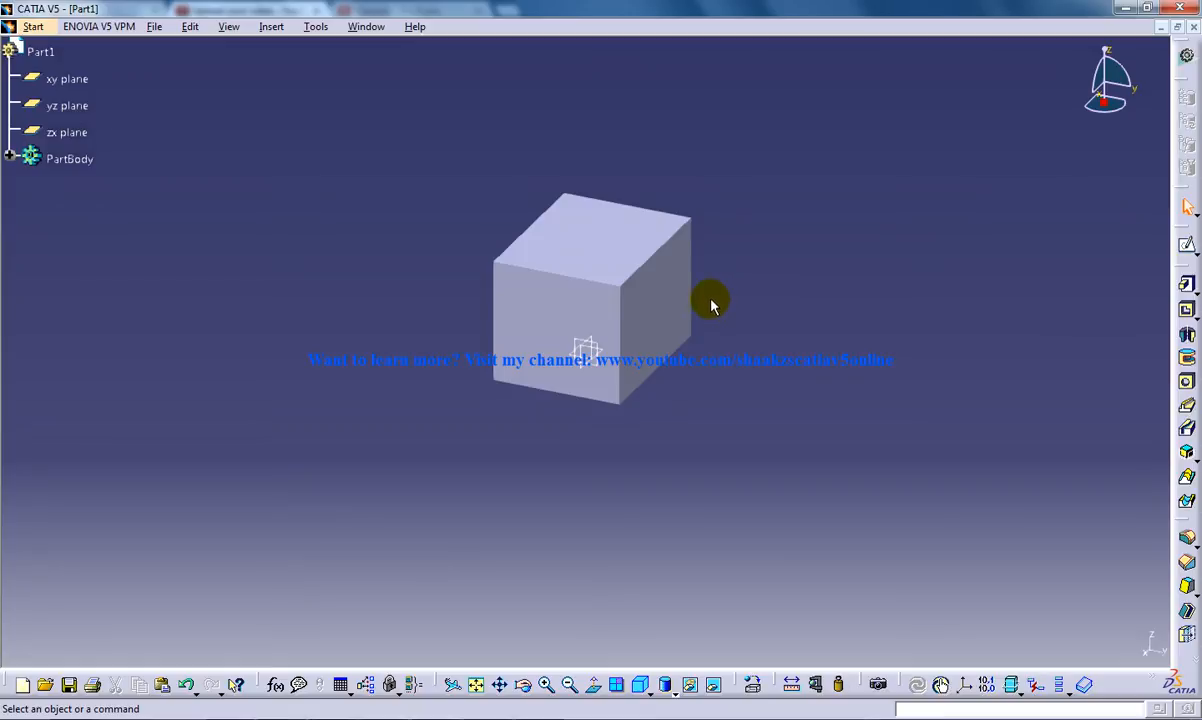
- Orbit the cube to show its top and front, settling at a near-isometric view
middle_click(711, 299)
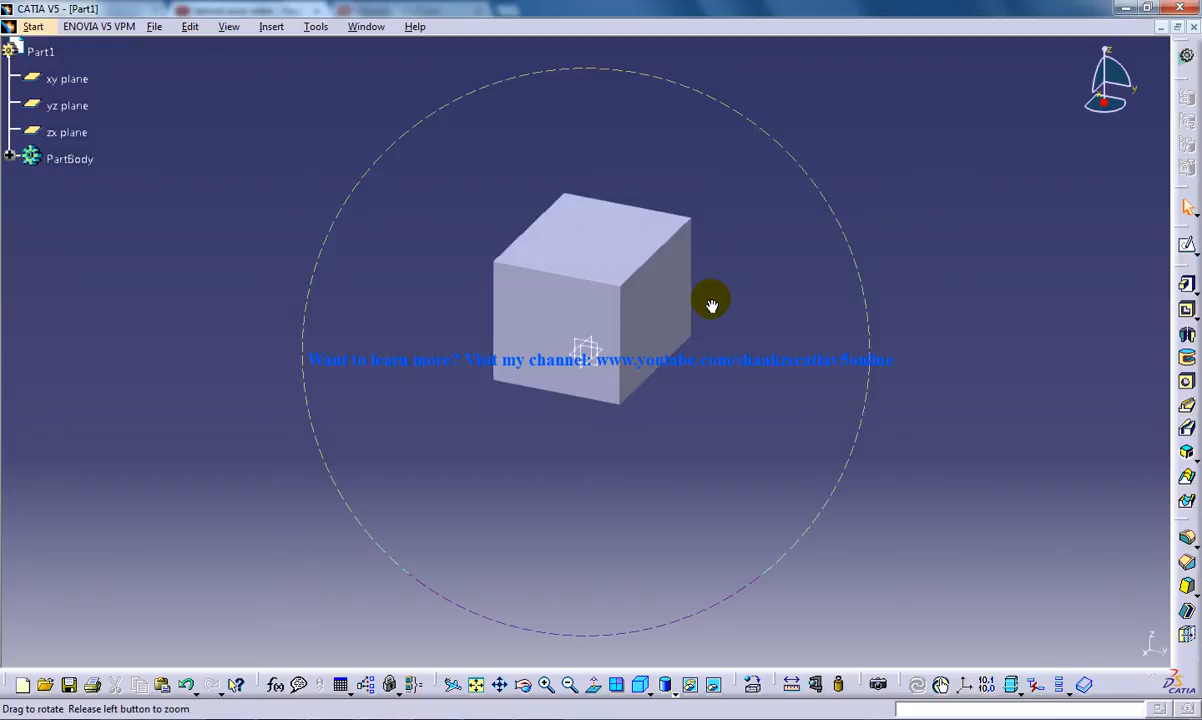
left_click_drag(712, 302, 655, 349)
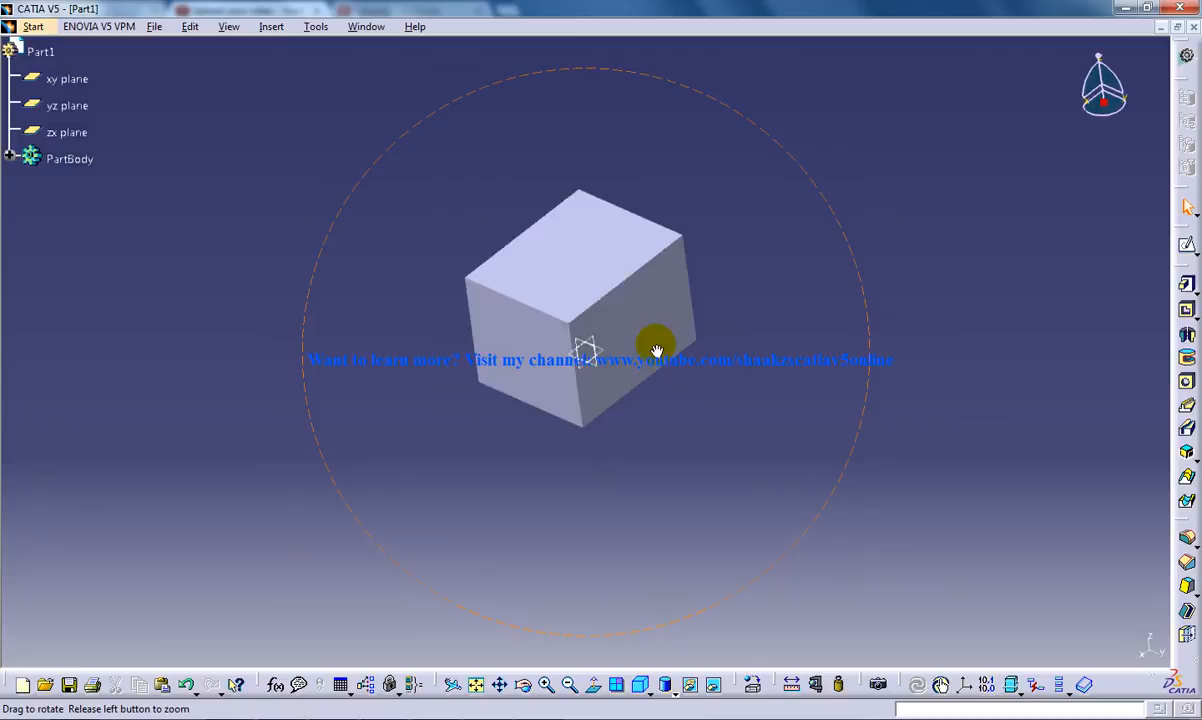
left_click_drag(655, 350, 785, 265)
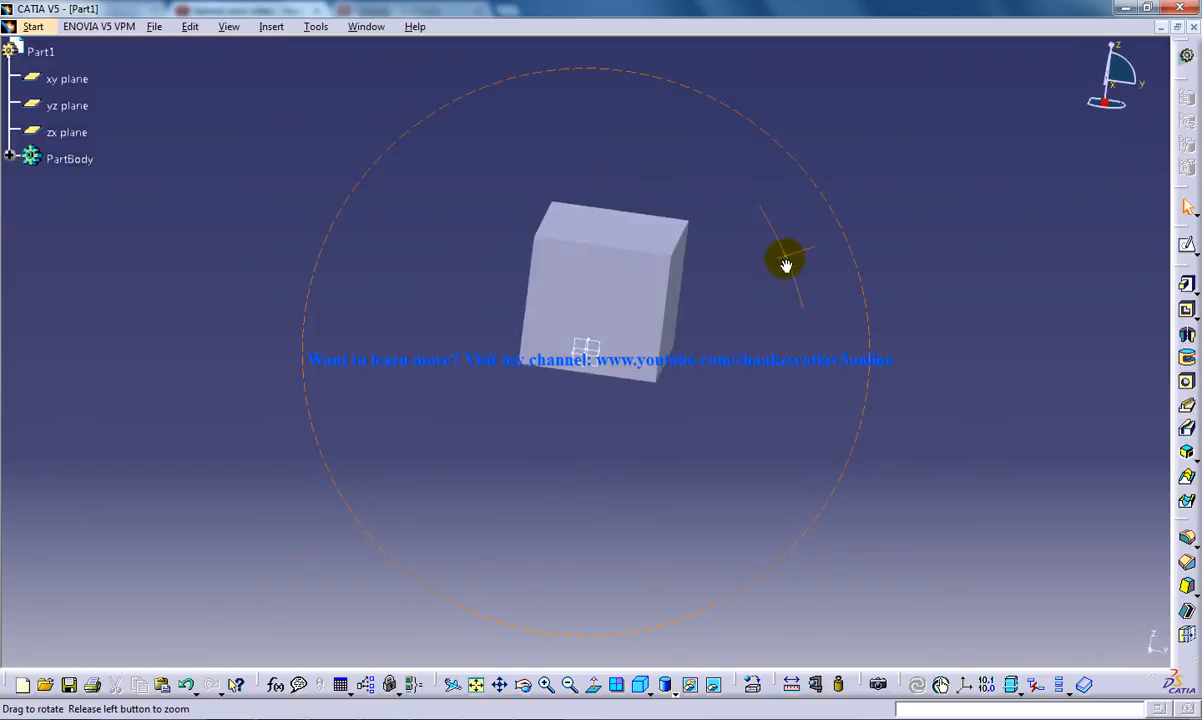
left_click_drag(786, 264, 846, 263)
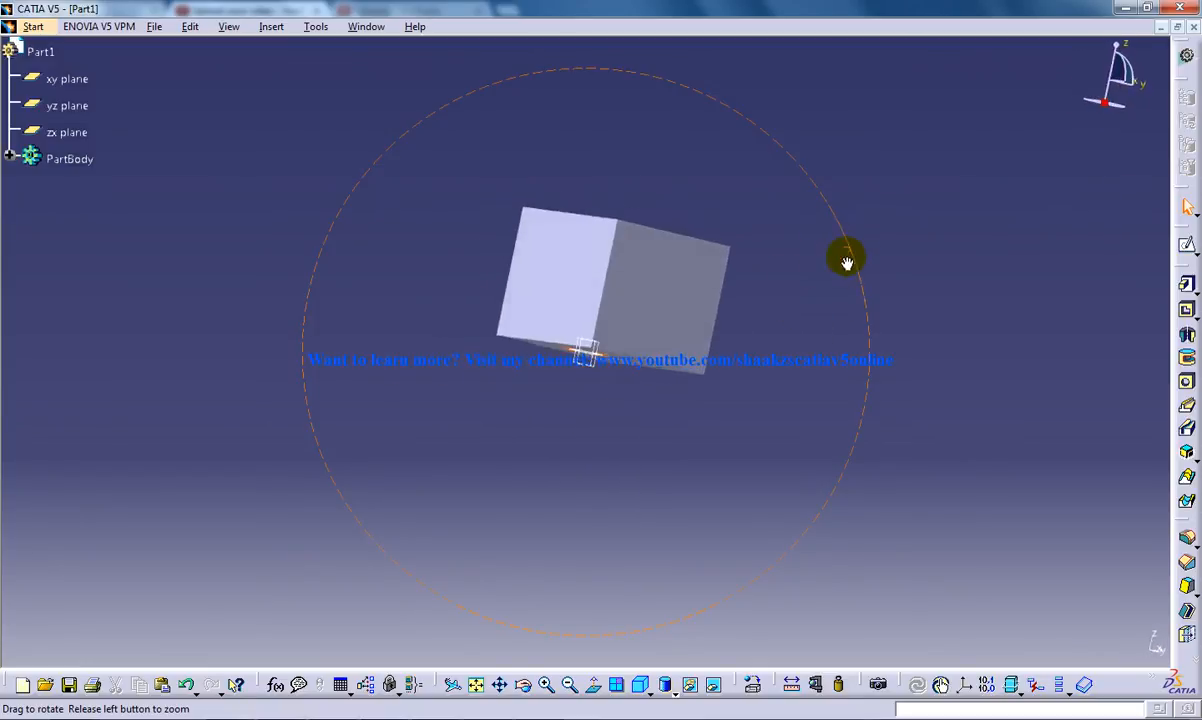
left_click_drag(847, 261, 610, 363)
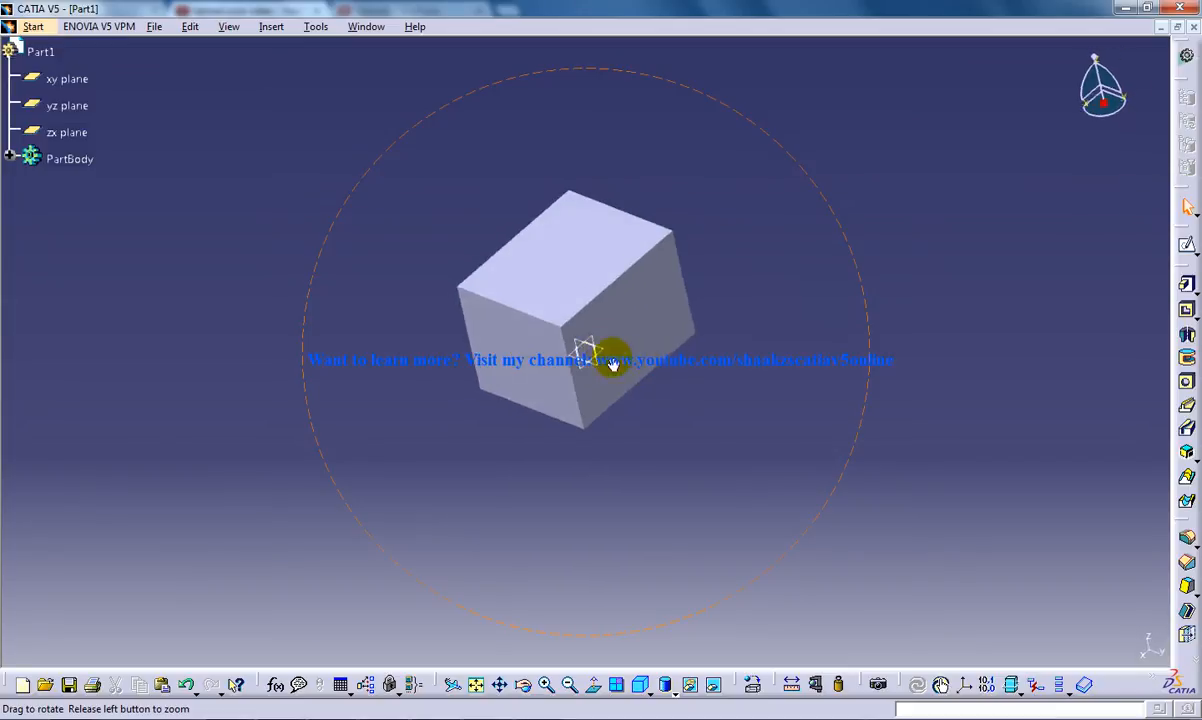
left_click_drag(610, 365, 558, 377)
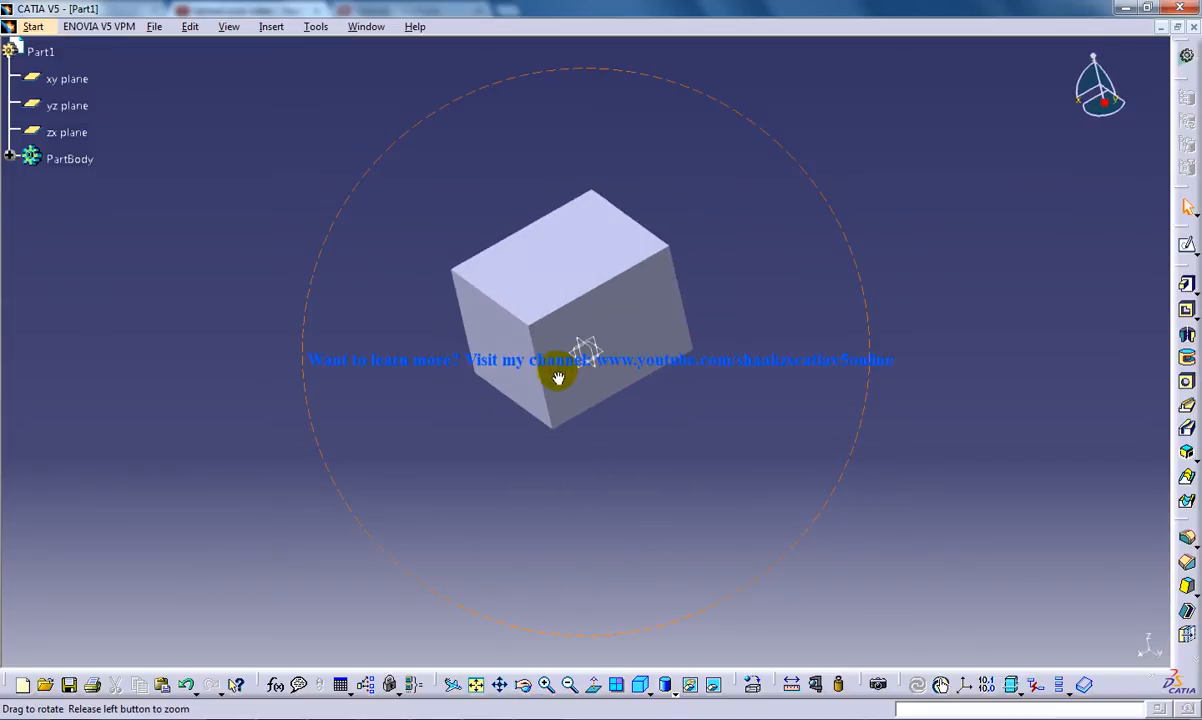
left_click_drag(558, 377, 689, 327)
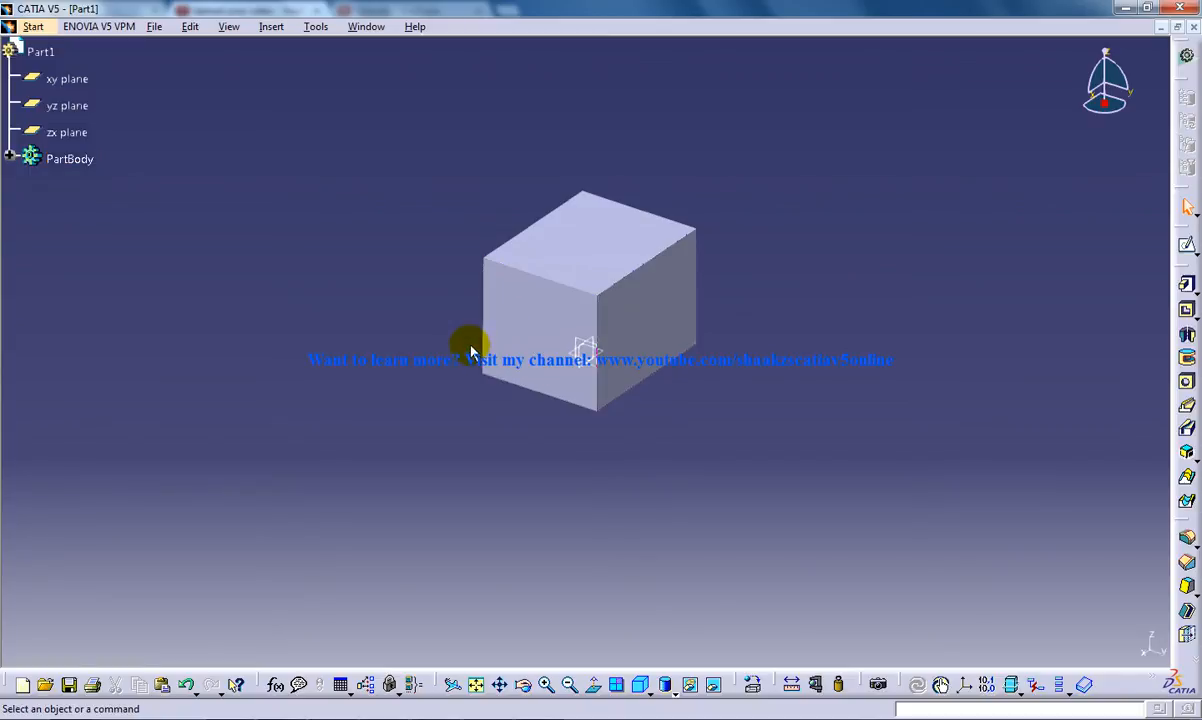
mouse_move(497, 291)
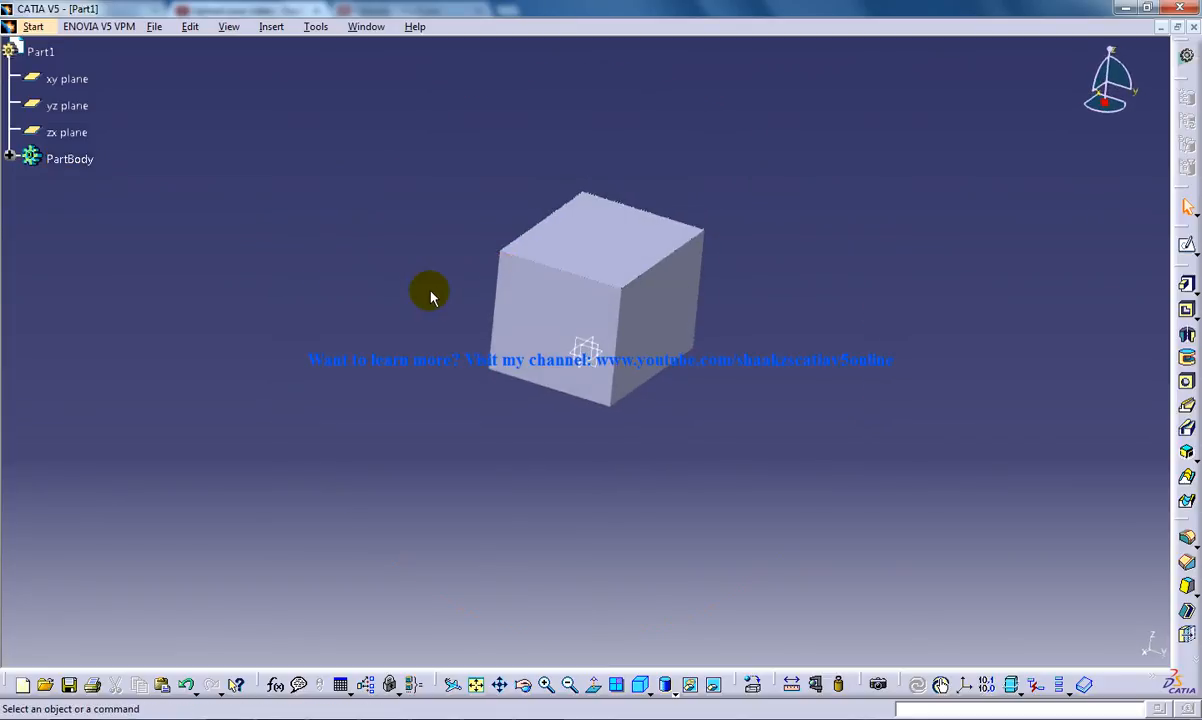
- Tilt the cube to a new angle and pan it over to the viewport's left side
left_click_drag(430, 293, 620, 430)
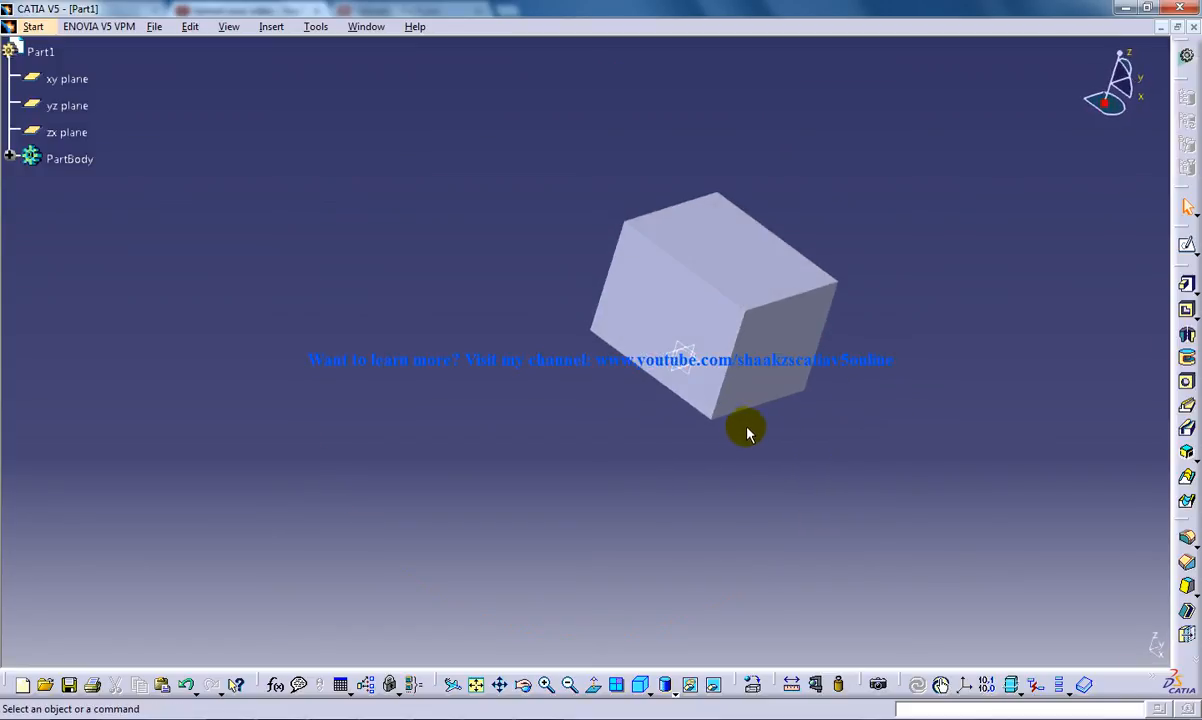
mouse_move(785, 440)
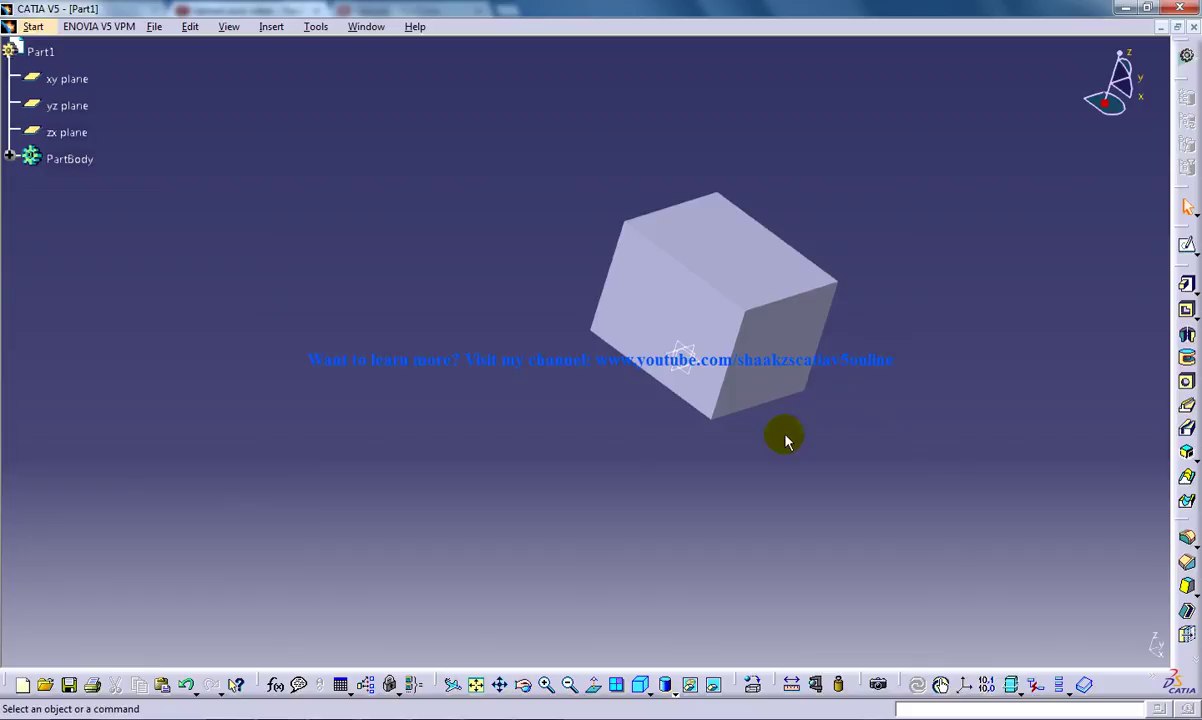
left_click_drag(785, 438, 637, 438)
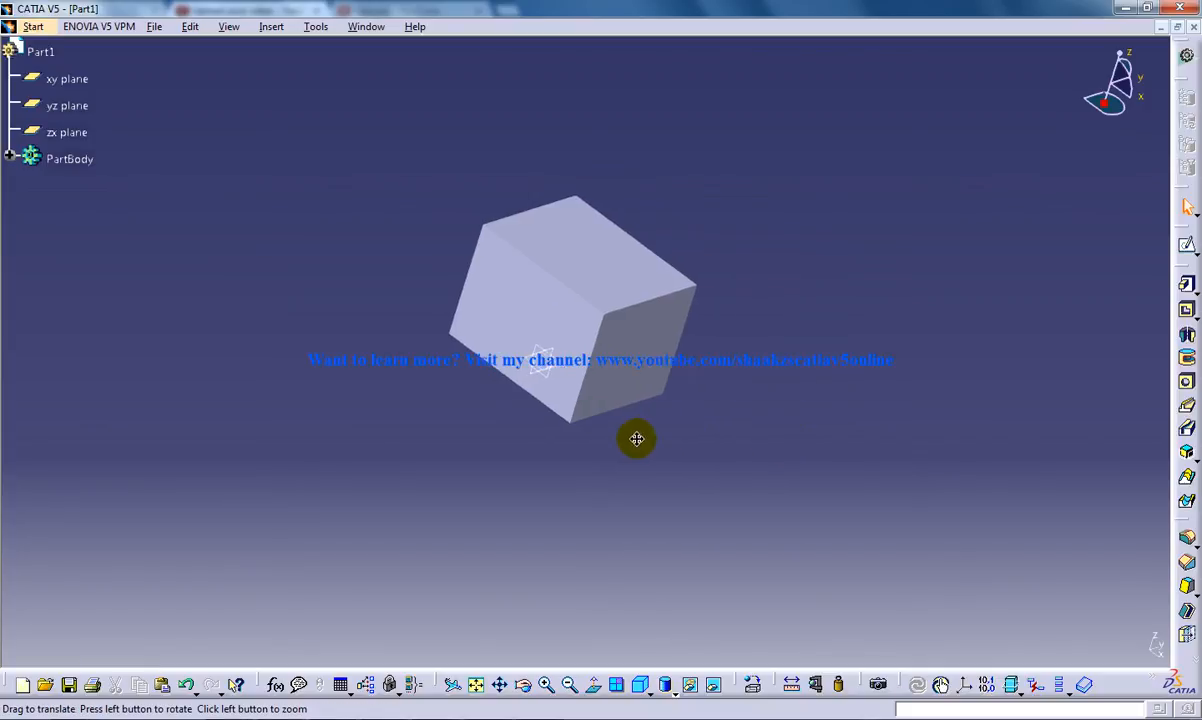
left_click_drag(637, 438, 498, 425)
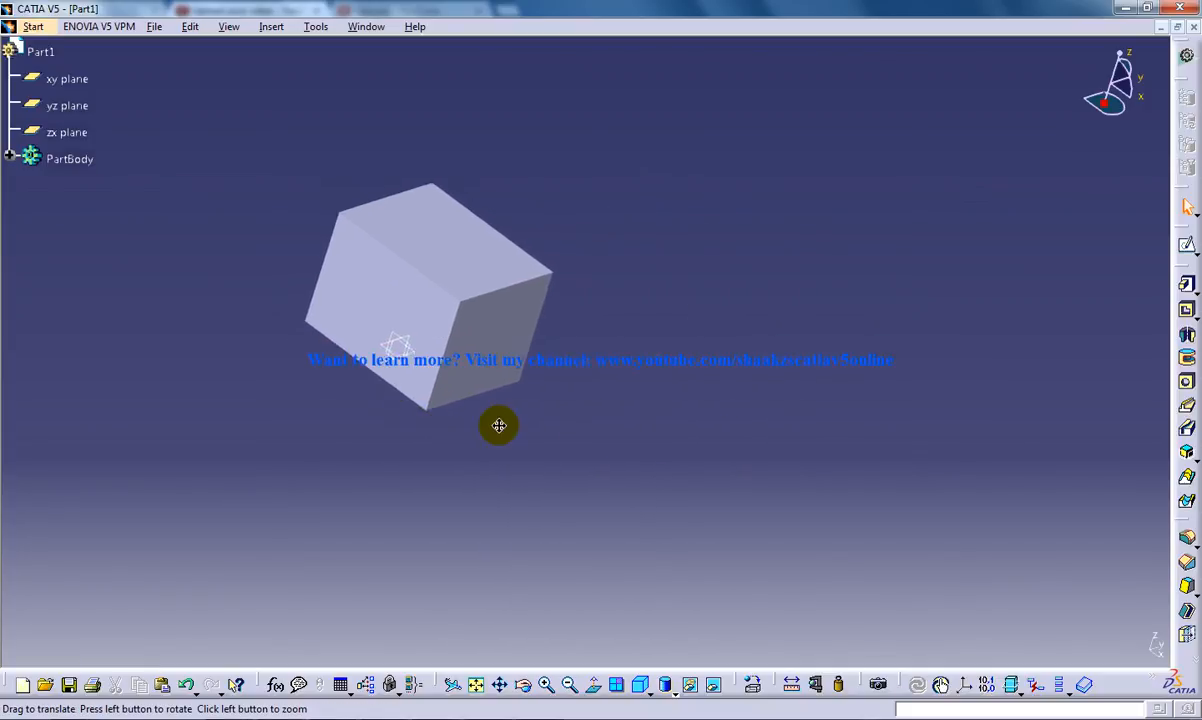
left_click_drag(498, 425, 662, 438)
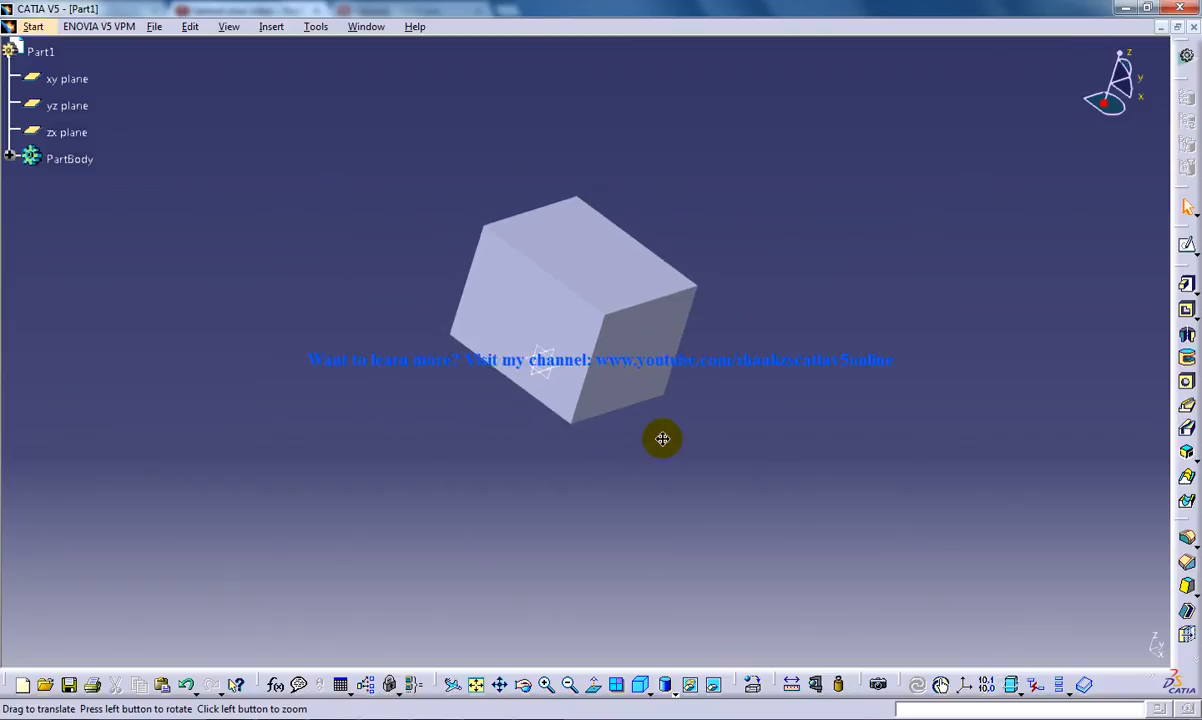
left_click_drag(662, 438, 327, 318)
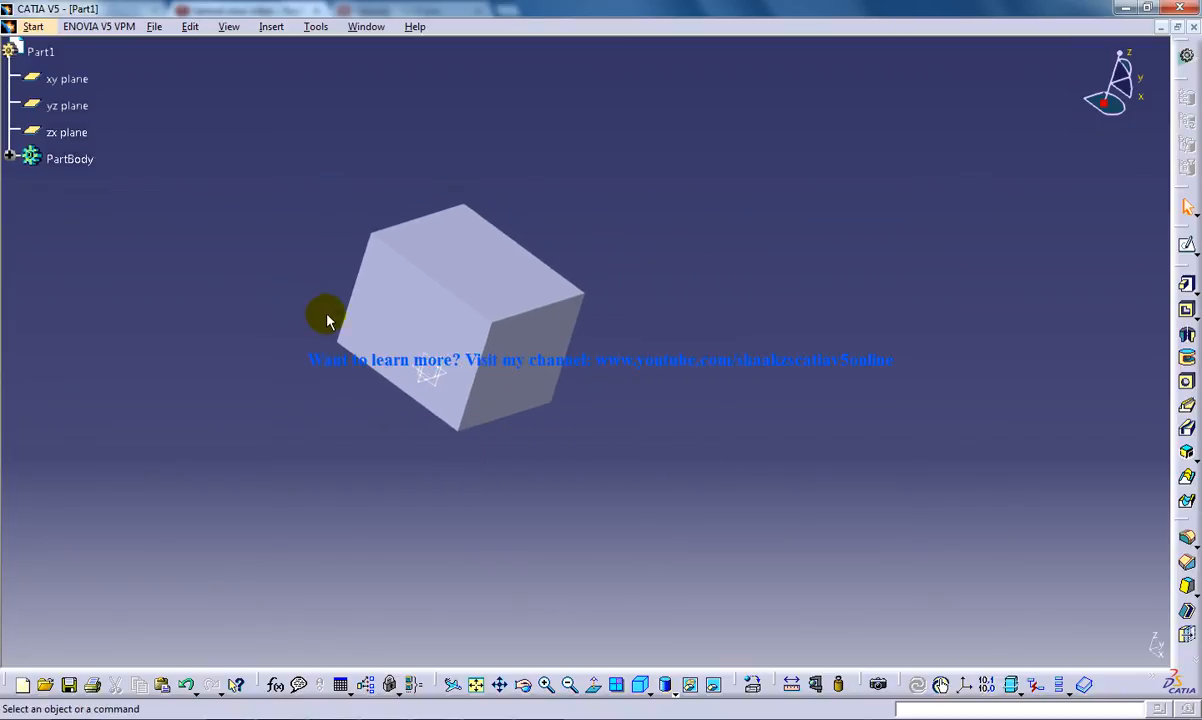
mouse_move(393, 293)
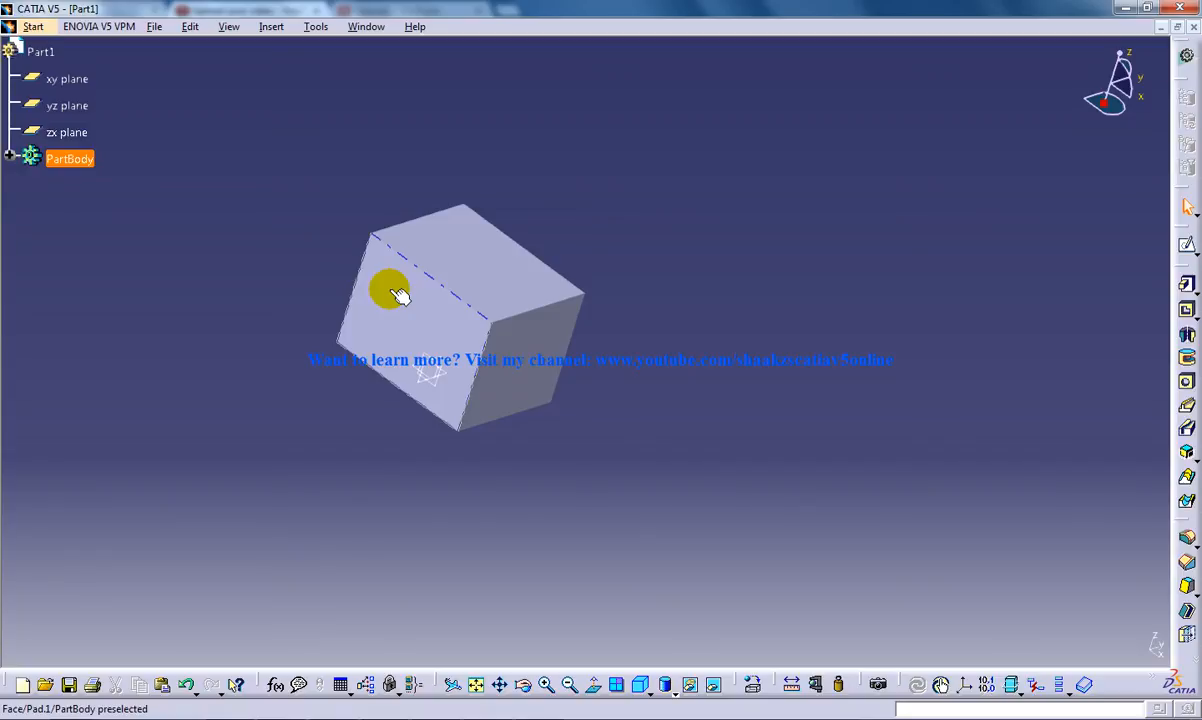
mouse_move(480, 262)
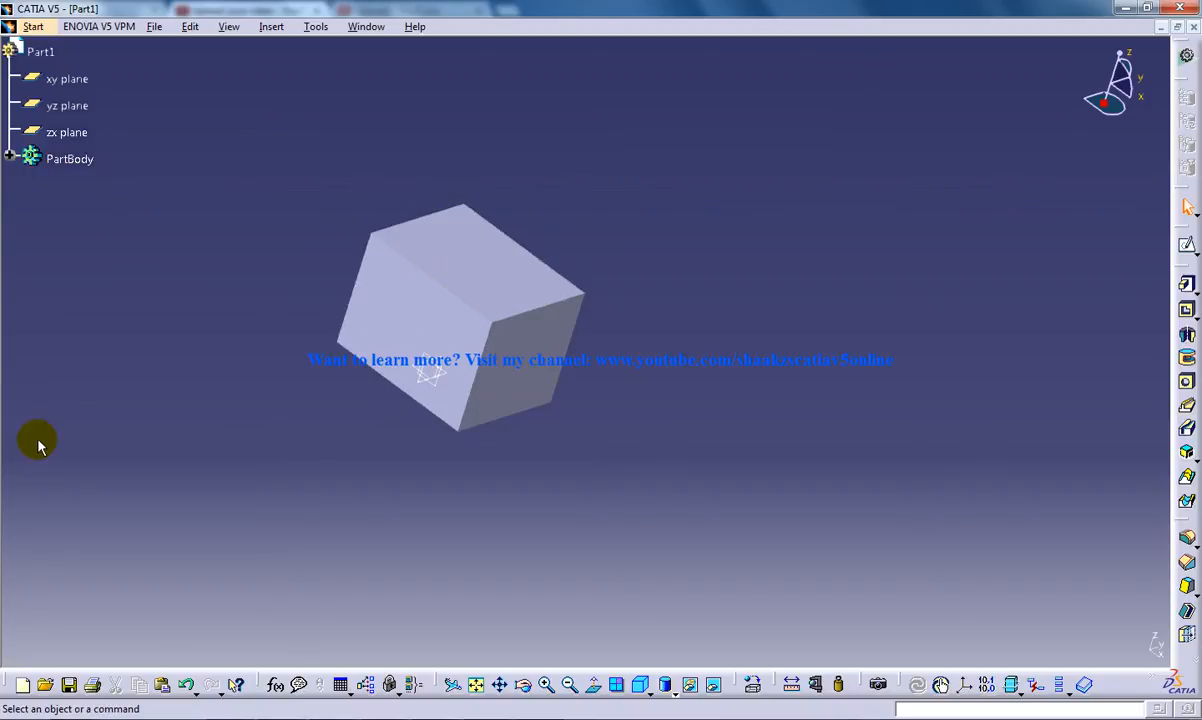
mouse_move(398, 345)
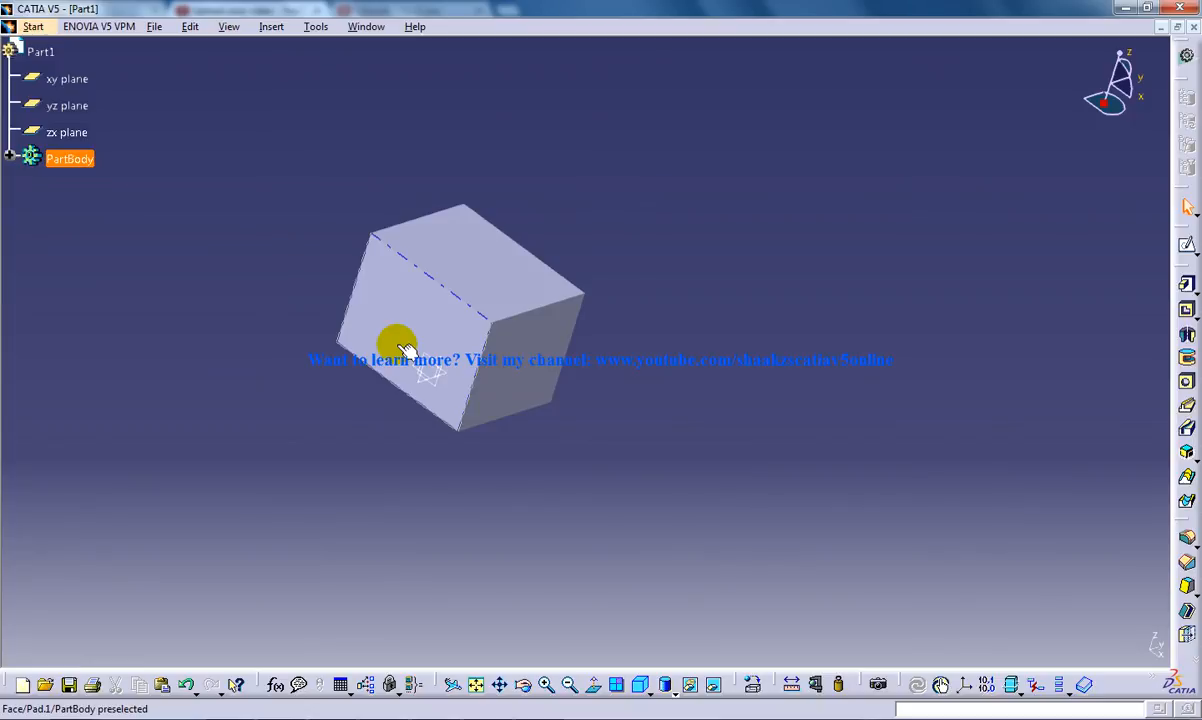